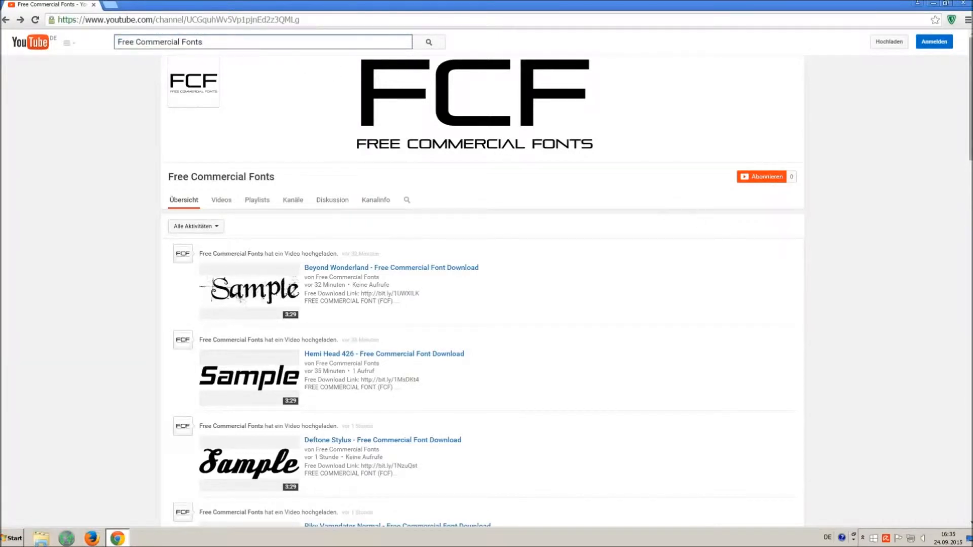
# Open the 'Riky Vampdator Normal - Free Commercial Font Download' video and select the download link in its description.
pyautogui.scroll(-3)
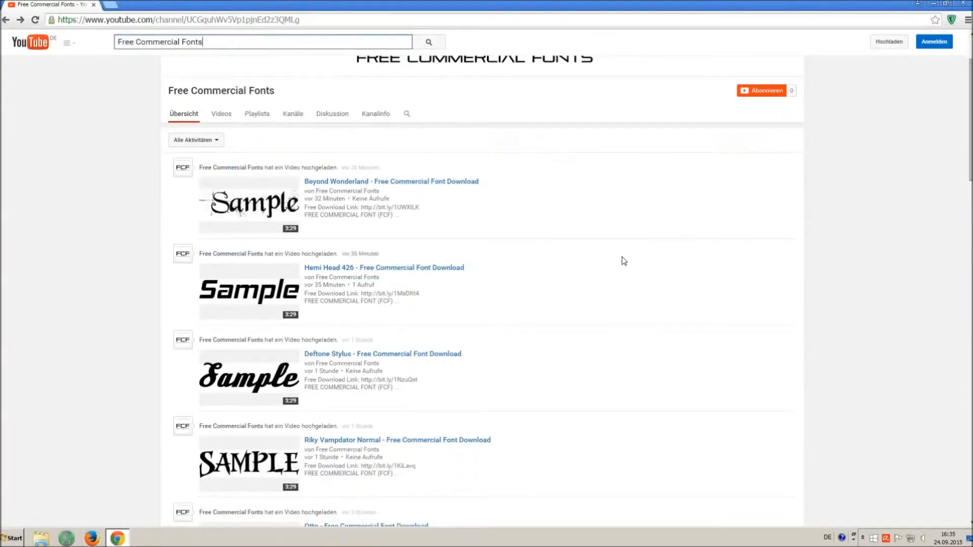
pyautogui.scroll(-3)
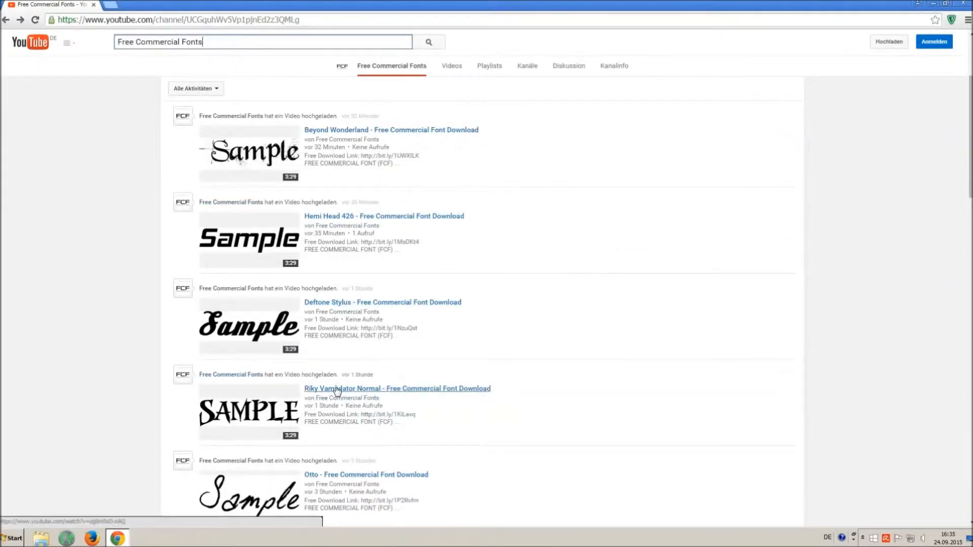
pyautogui.click(396, 388)
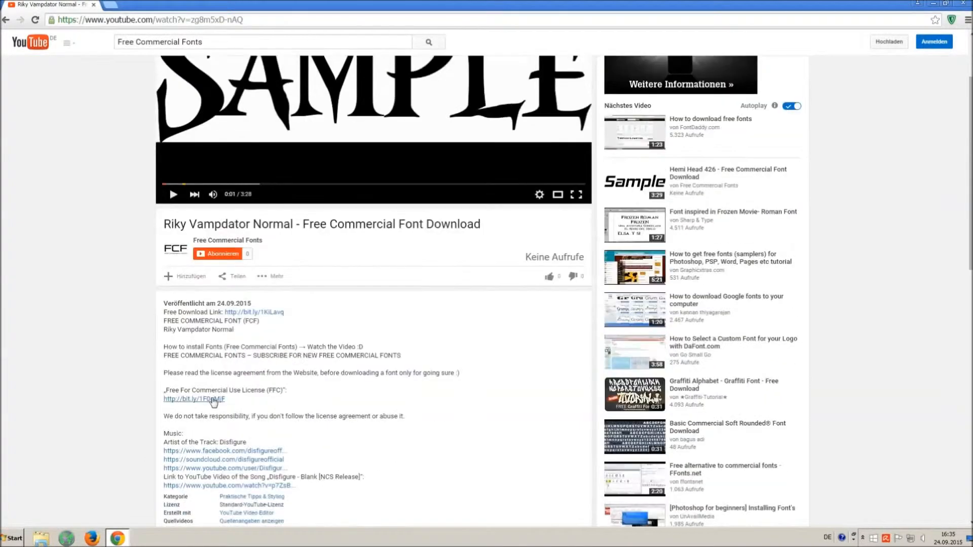
pyautogui.moveTo(163, 373); pyautogui.dragTo(225, 399)
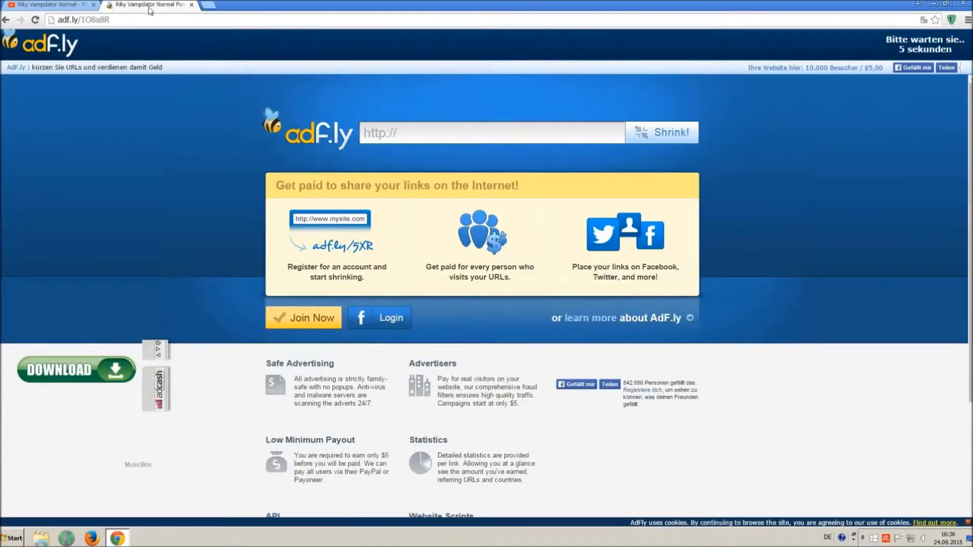
pyautogui.moveTo(962, 86)
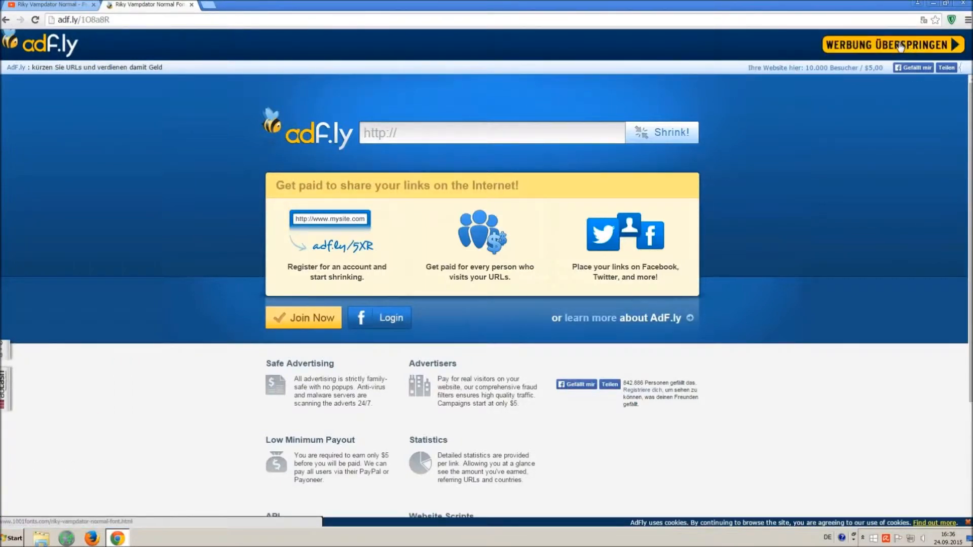
# Skip the adf.ly ad via 'Werbung überspringen' to reach the font page on 1001fonts.com.
pyautogui.click(892, 44)
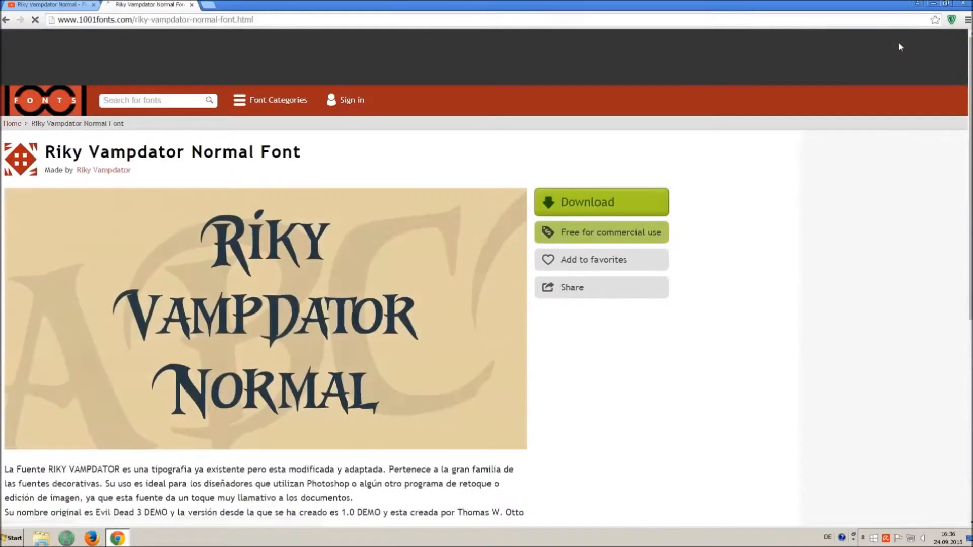
# Download the Riky Vampdator Normal font as a TTF file, then bring up the Windows Control Panel.
pyautogui.doubleClick(62, 151)
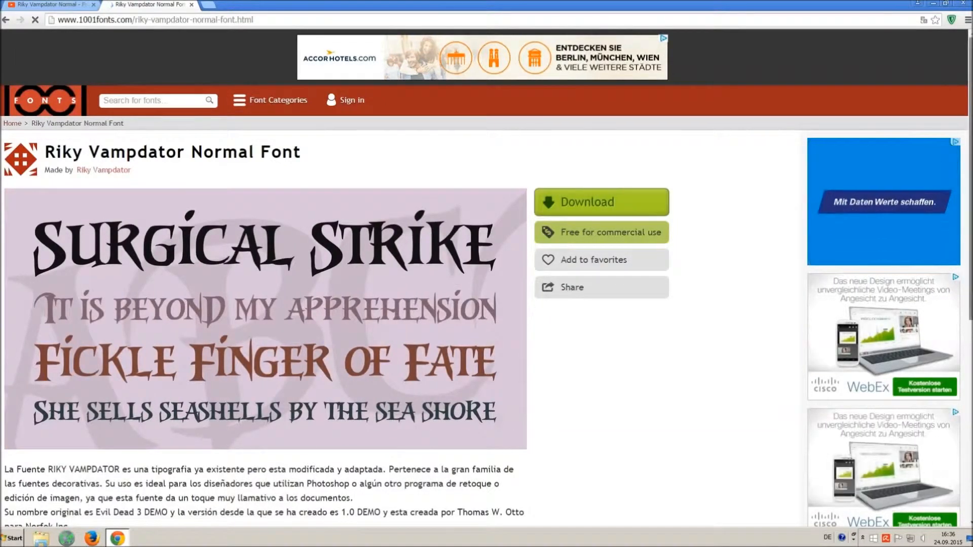
pyautogui.scroll(-3)
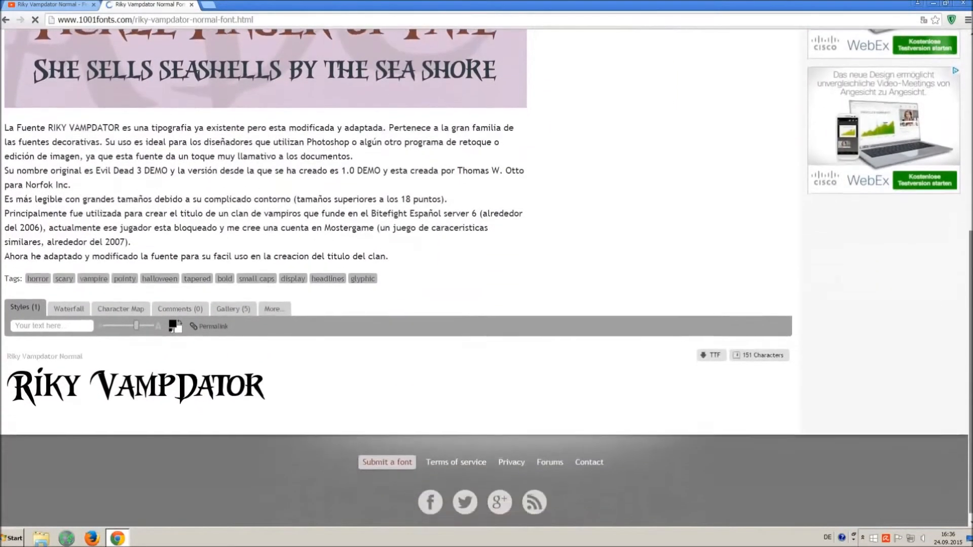
pyautogui.click(710, 352)
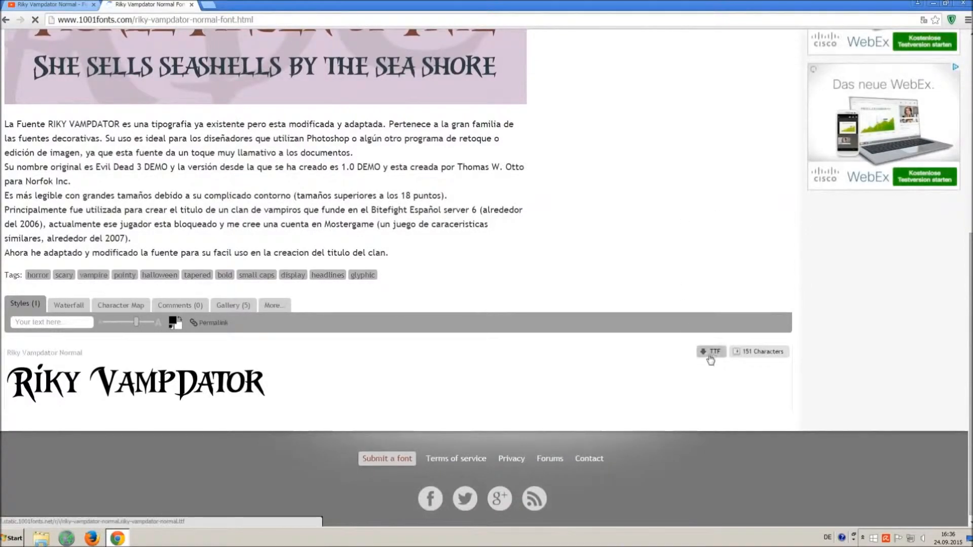
pyautogui.click(712, 352)
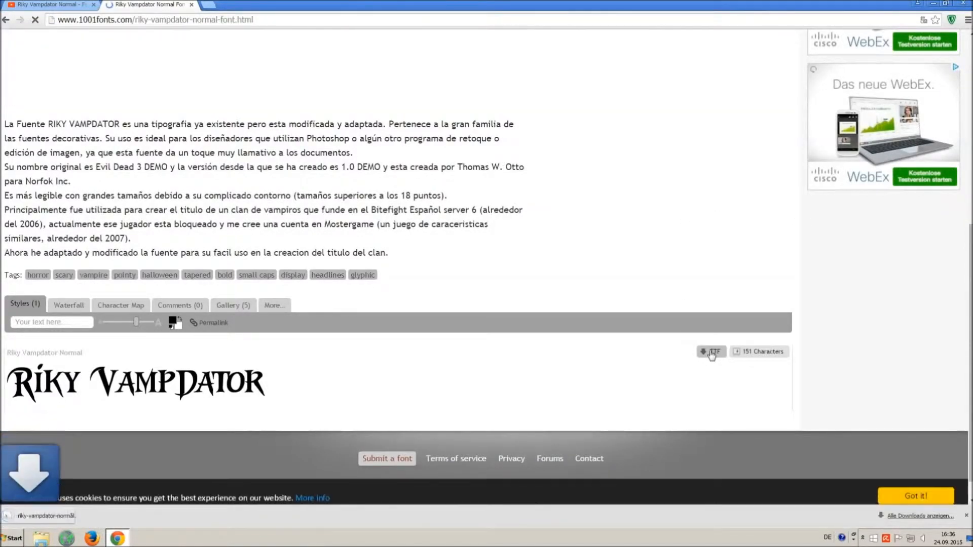
pyautogui.click(711, 352)
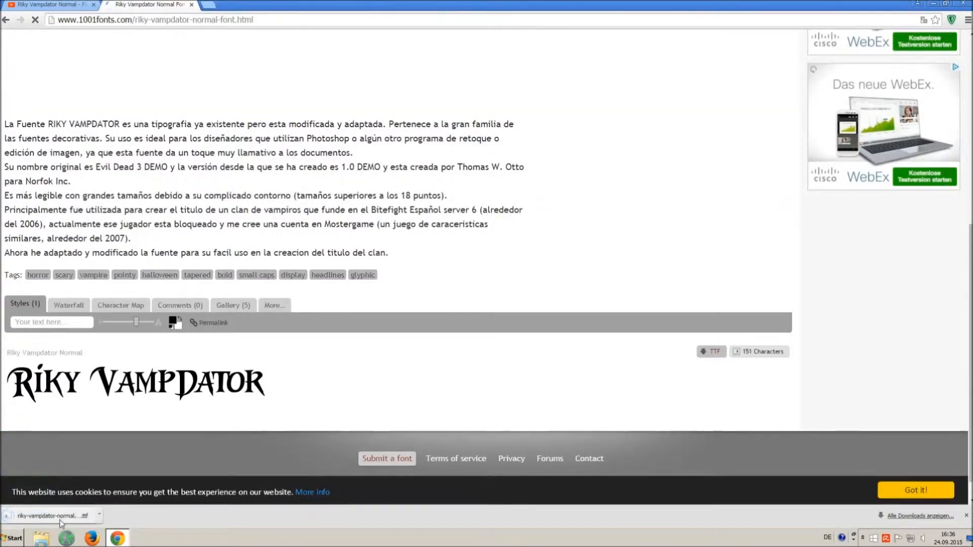
pyautogui.click(11, 537)
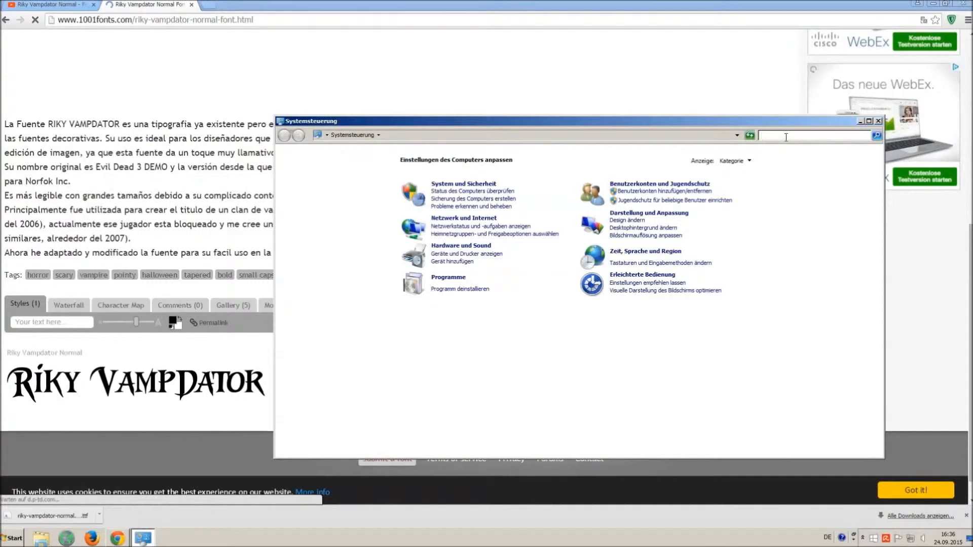
# Search Control Panel for 'font', open Schriftarten and install the downloaded .ttf there.
pyautogui.write('font')
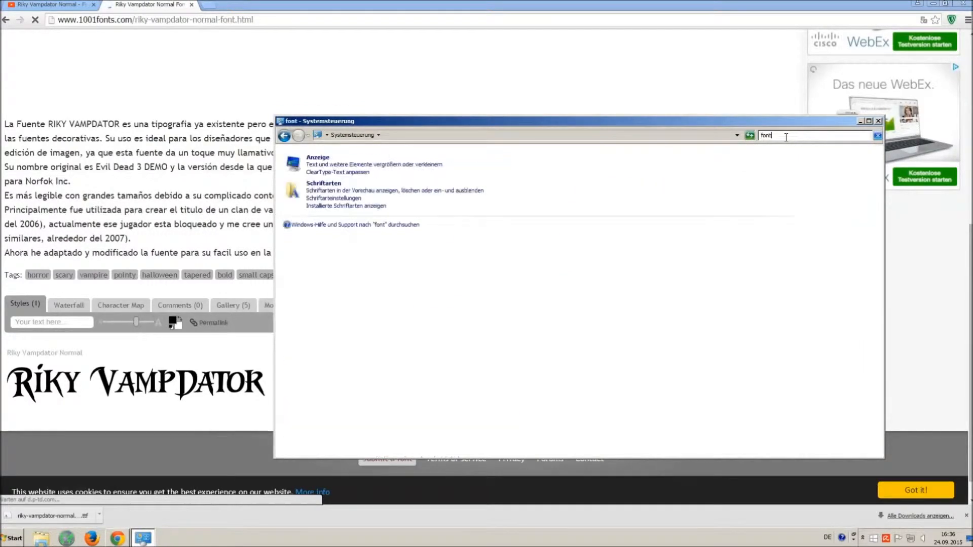
pyautogui.moveTo(710, 154)
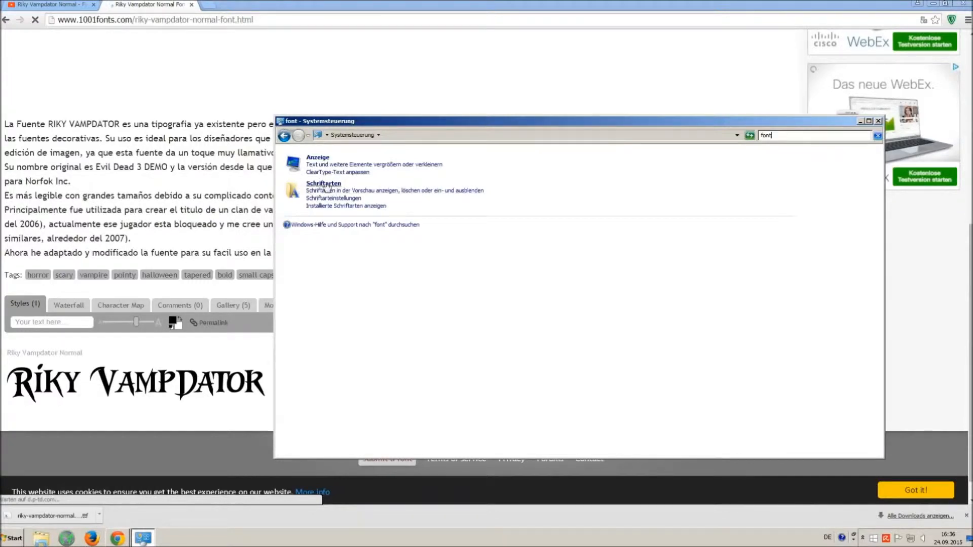
pyautogui.click(323, 184)
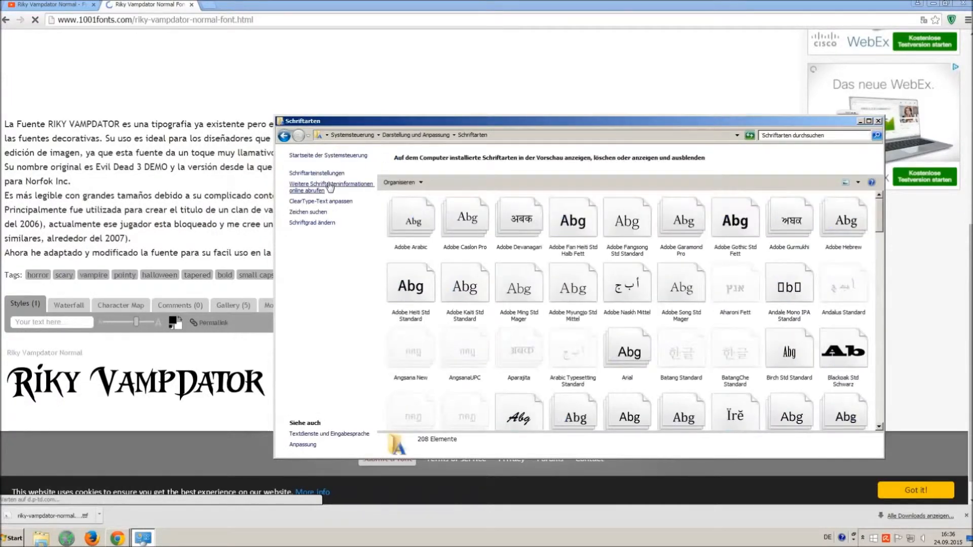
pyautogui.moveTo(385, 194)
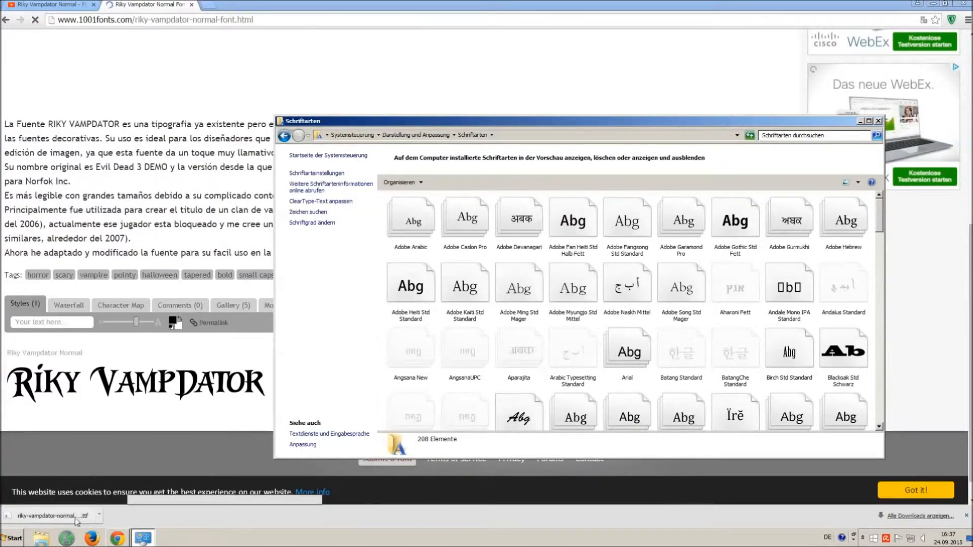
pyautogui.click(12, 537)
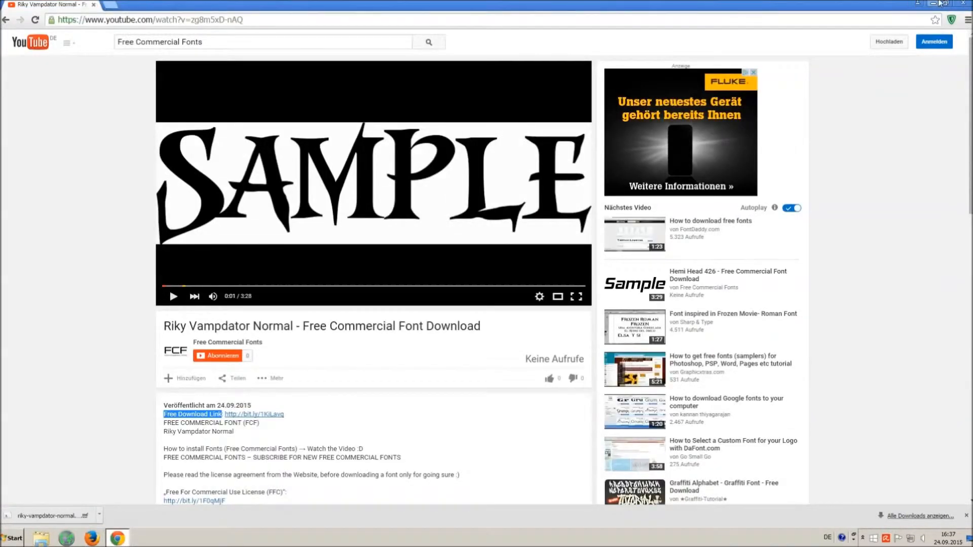
# Launch LibreOffice Writer and type the sample line 'O MG THIS VOICE IS SO ANNOYING!!!'.
pyautogui.click(928, 4)
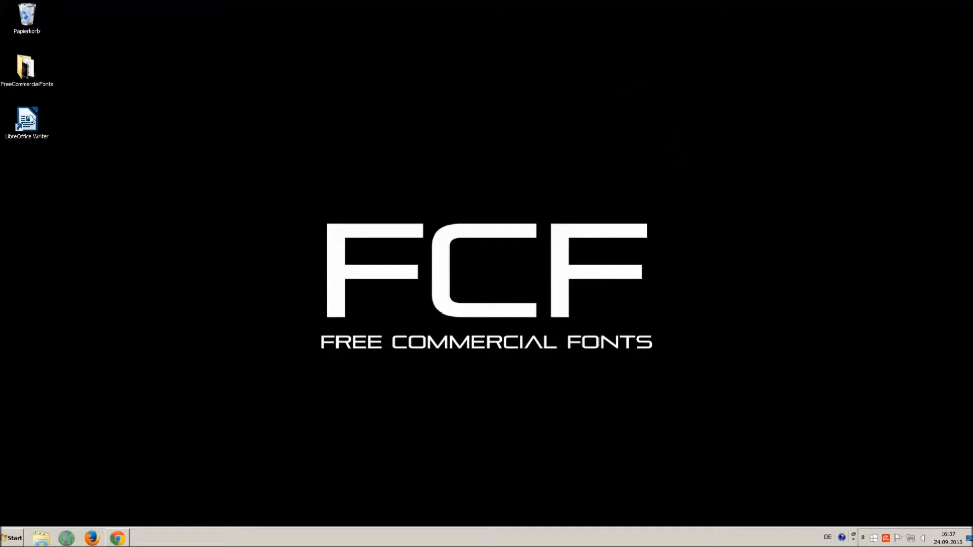
pyautogui.doubleClick(27, 122)
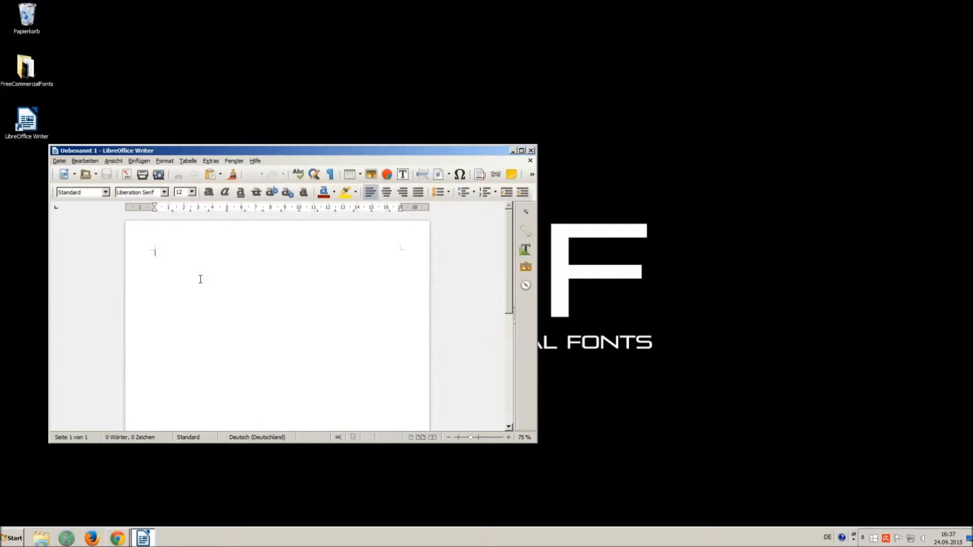
pyautogui.write('O M')
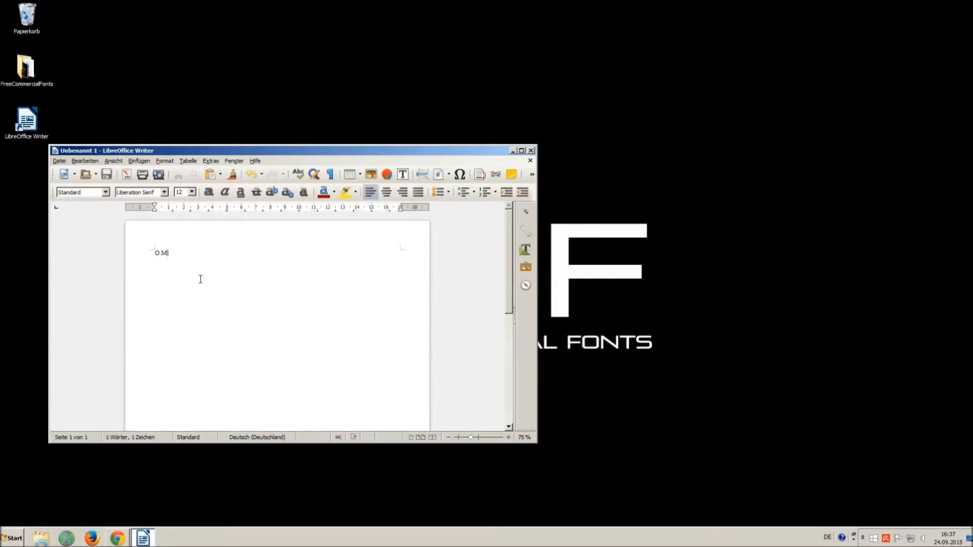
pyautogui.write('G THIS')
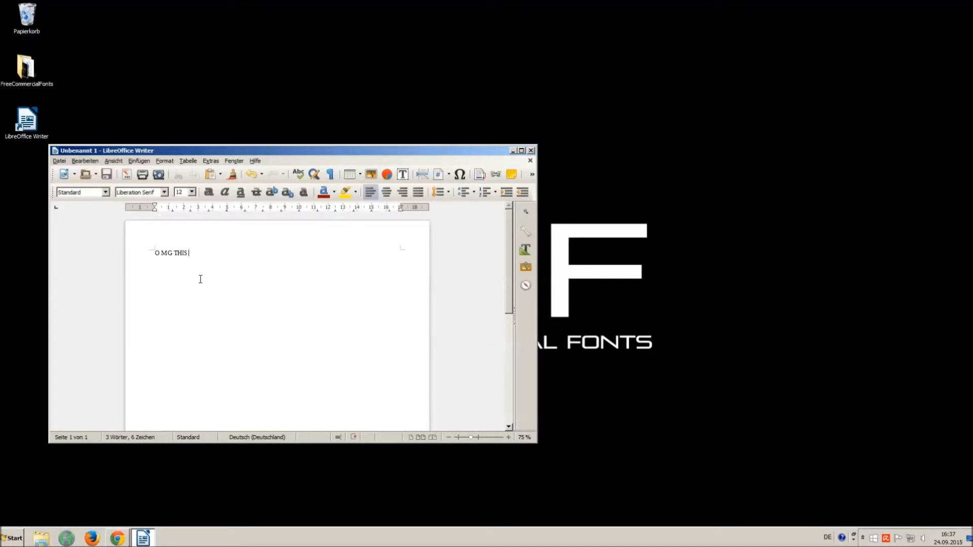
pyautogui.write('VOICE IS SO')
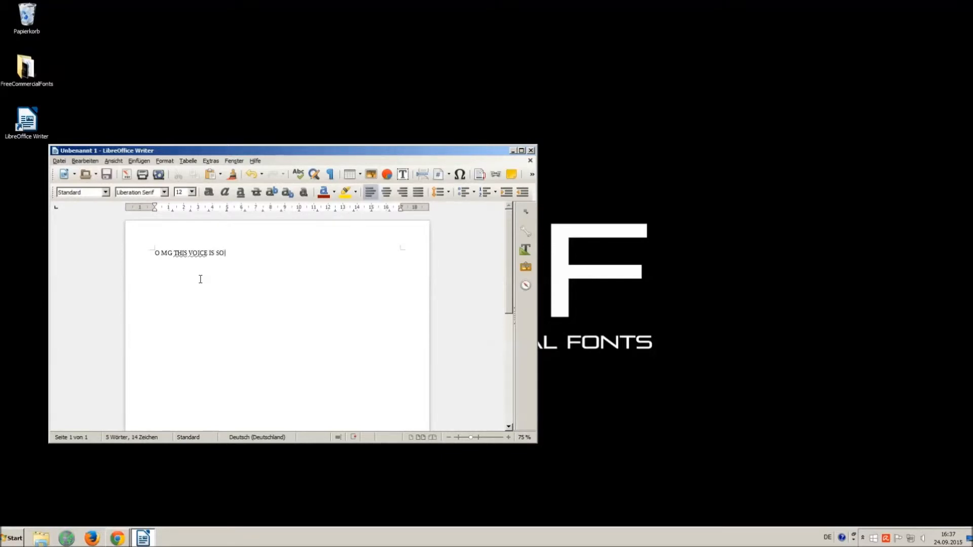
pyautogui.write('ANNOYING')
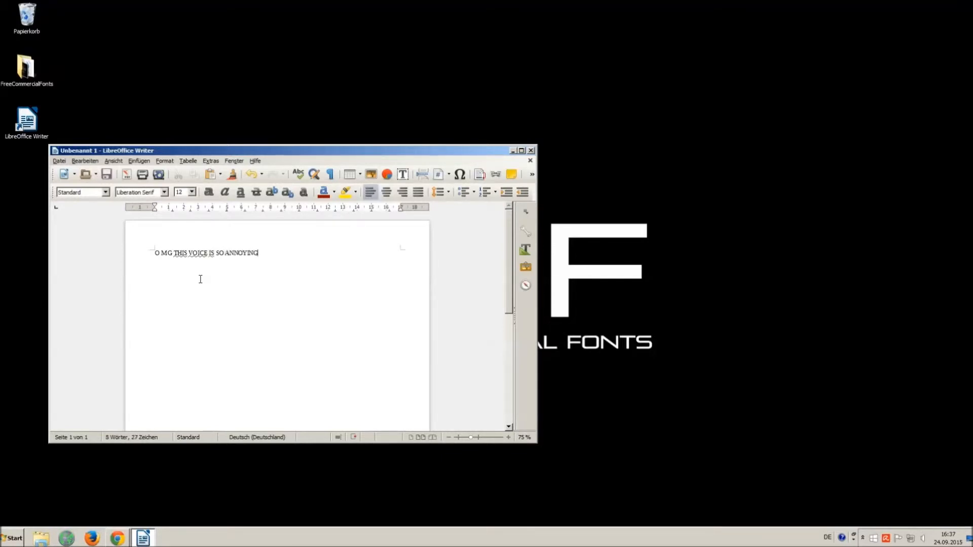
pyautogui.write('!!! : )')
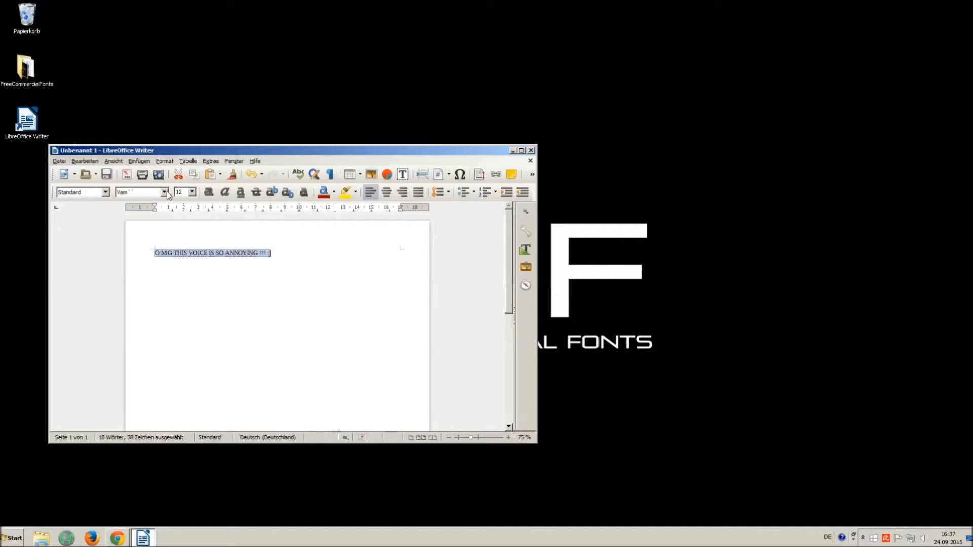
# Set the text to the Riky Vampdator Normal font at size 16.
pyautogui.click(164, 192)
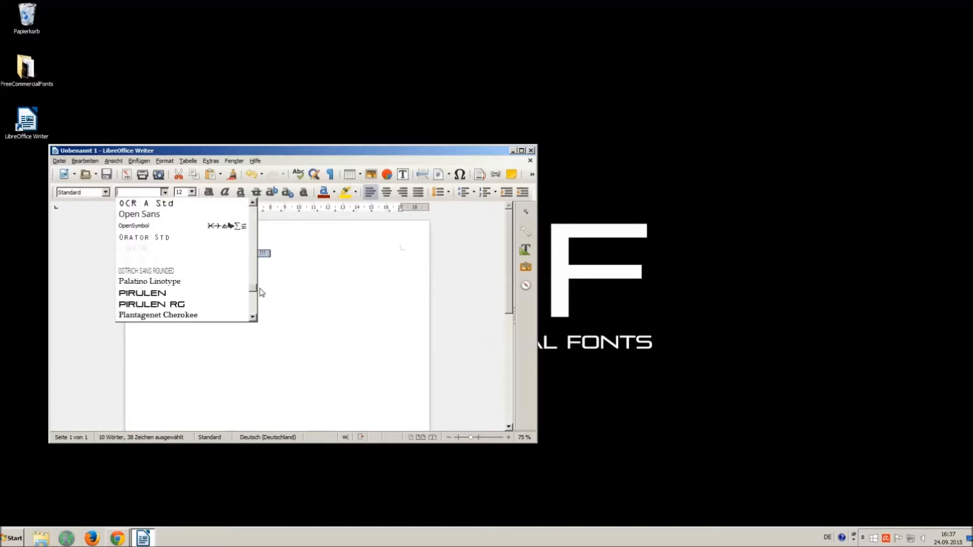
pyautogui.scroll(-3)
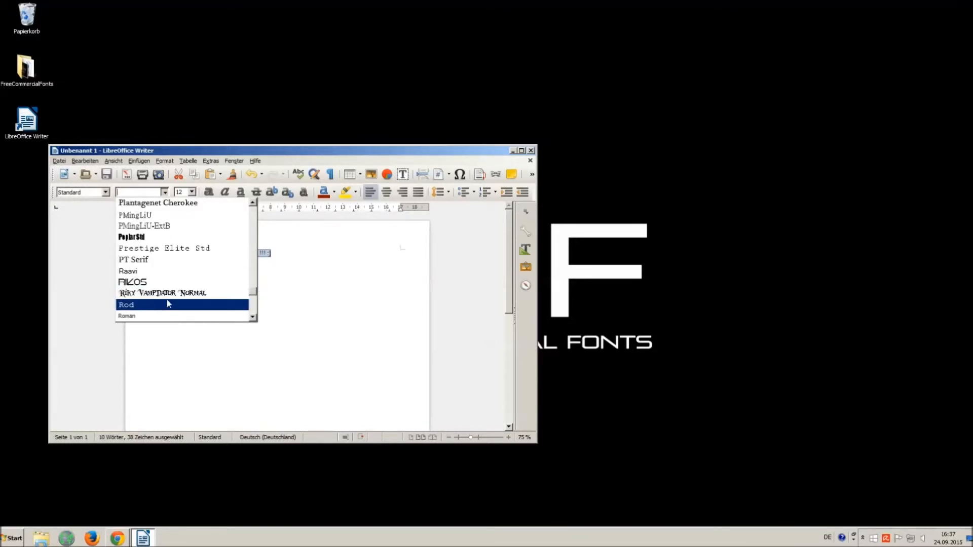
pyautogui.click(162, 292)
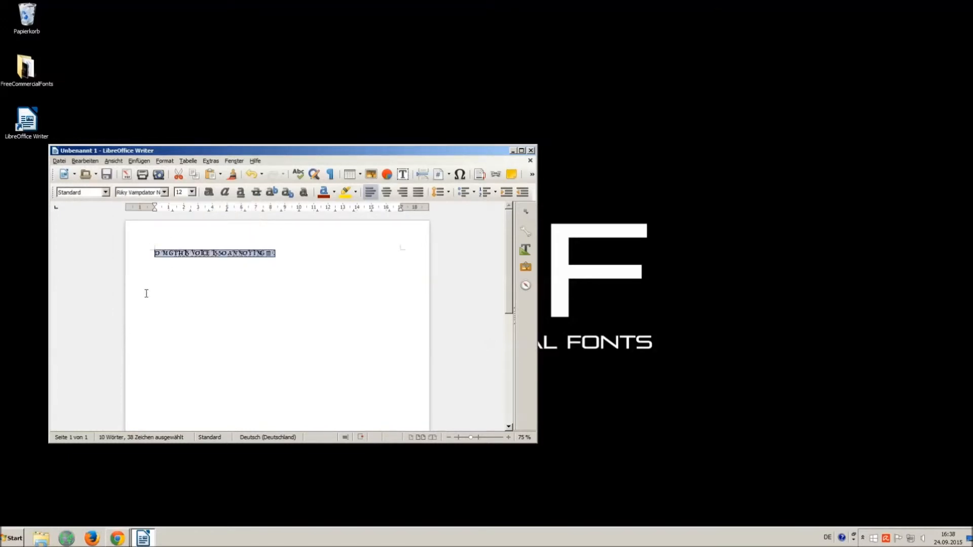
pyautogui.click(191, 191)
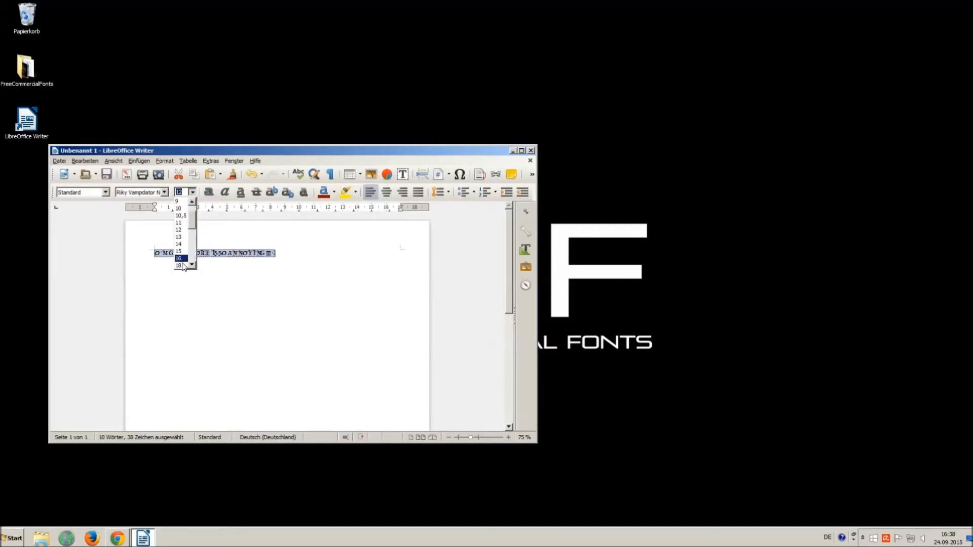
pyautogui.click(179, 259)
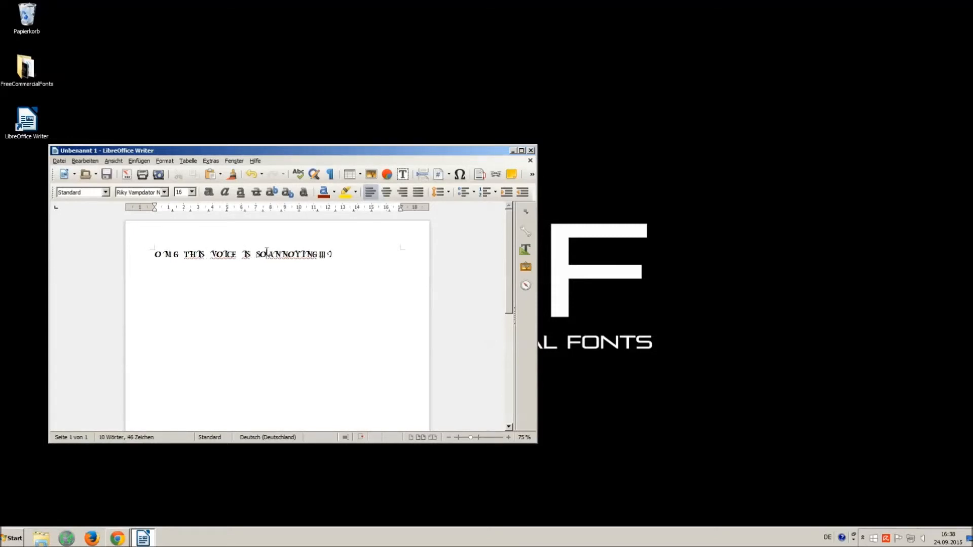
pyautogui.write('" "')
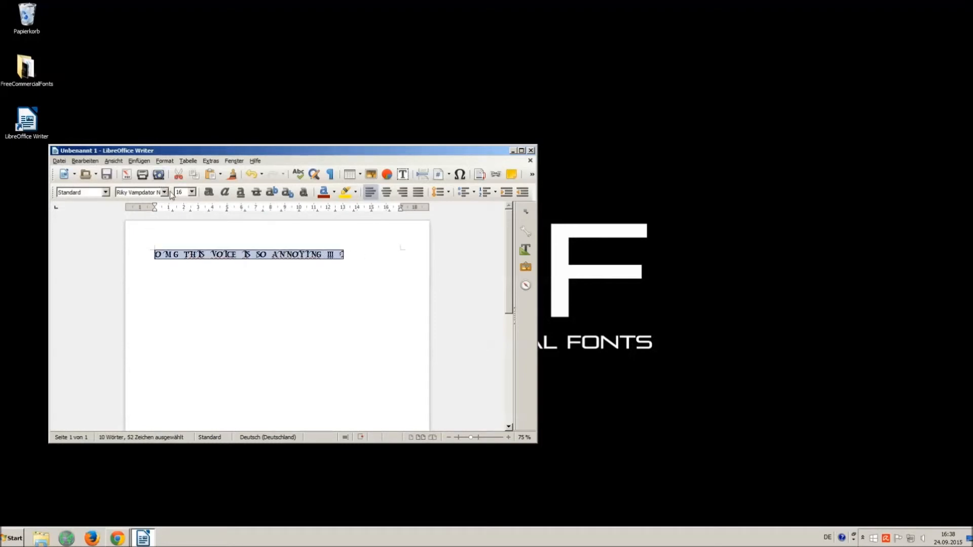
pyautogui.moveTo(605, 141)
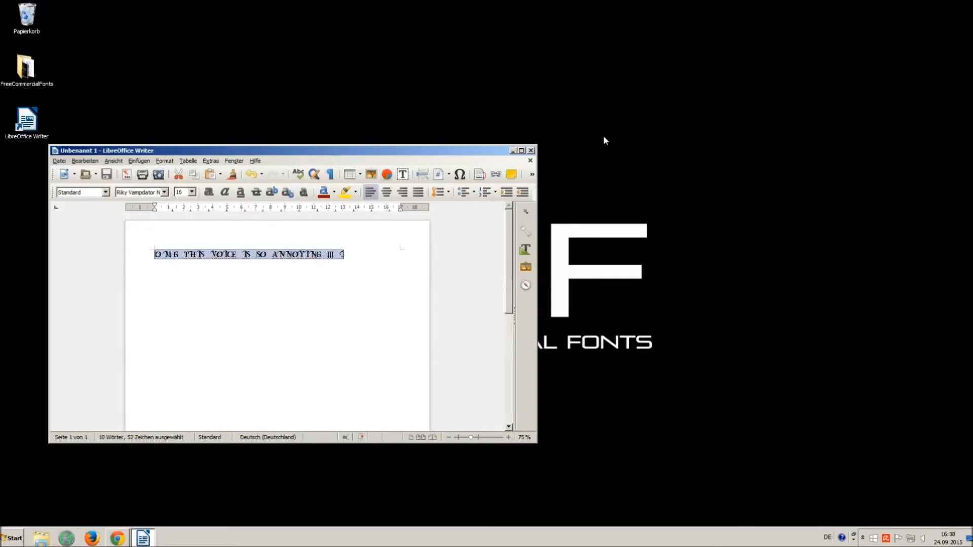
# Close Writer without saving (Nicht speichern), subscribe to the channel and select the music credit lines in the video description.
pyautogui.click(530, 150)
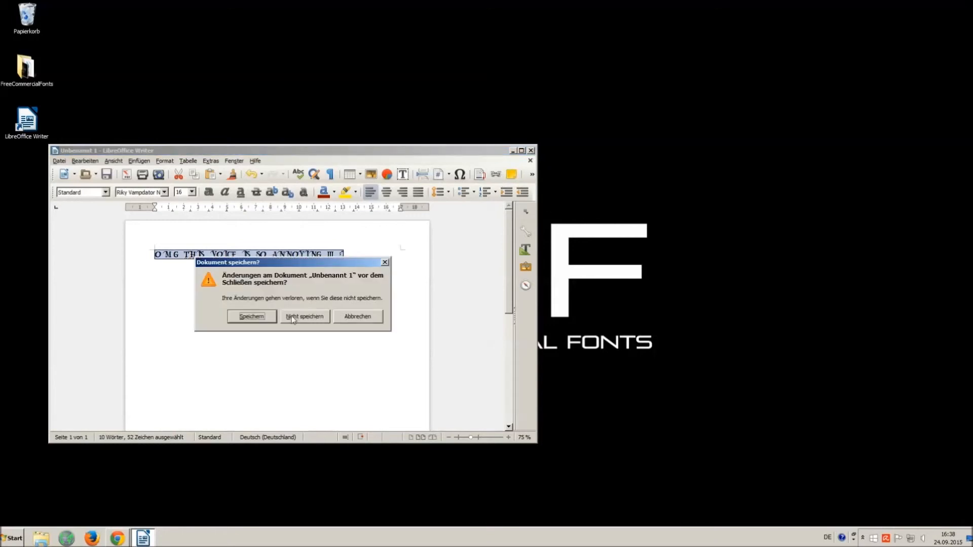
pyautogui.click(304, 316)
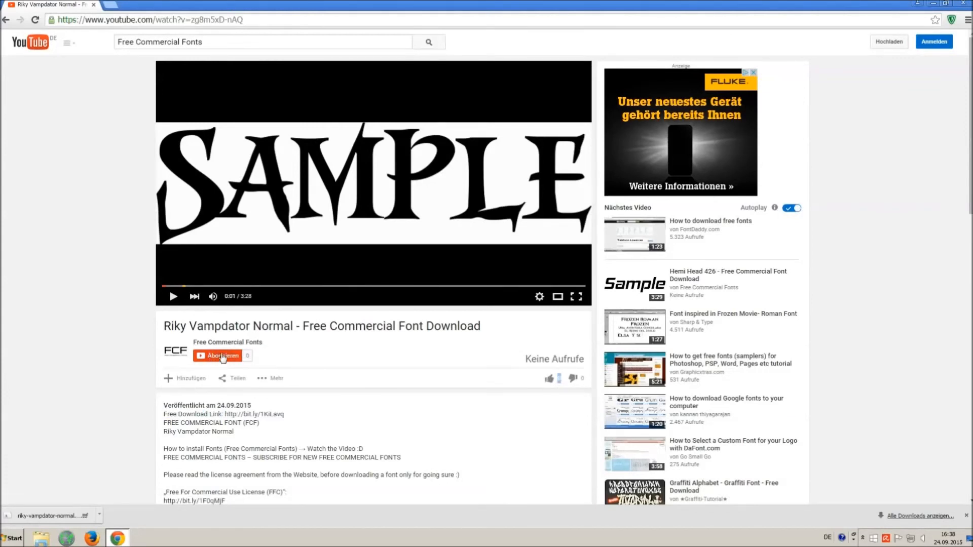
pyautogui.click(217, 356)
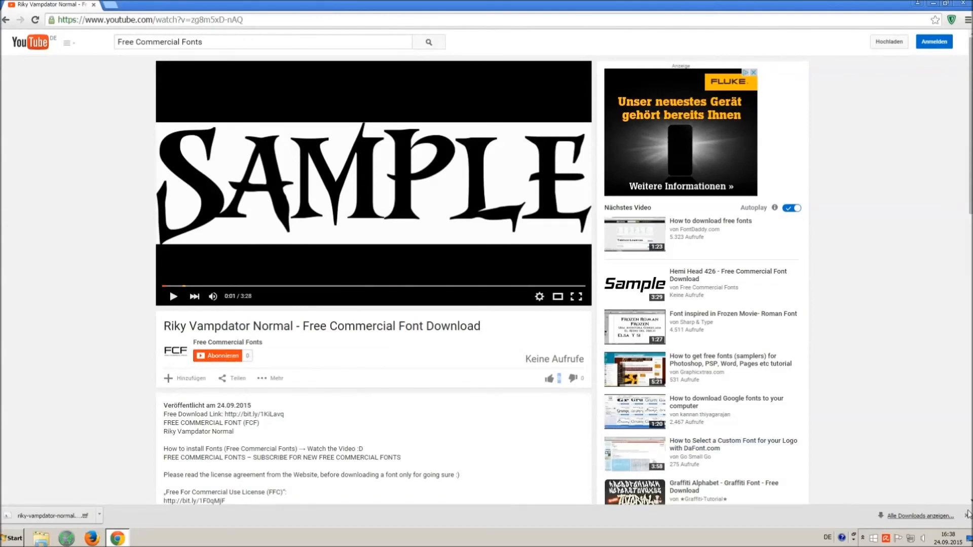
pyautogui.scroll(-3)
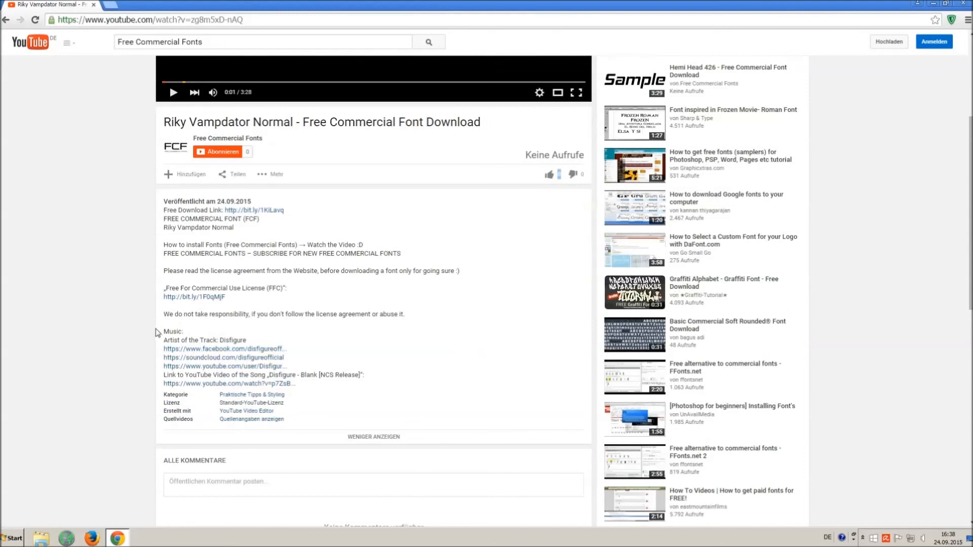
pyautogui.moveTo(163, 331); pyautogui.dragTo(296, 383)
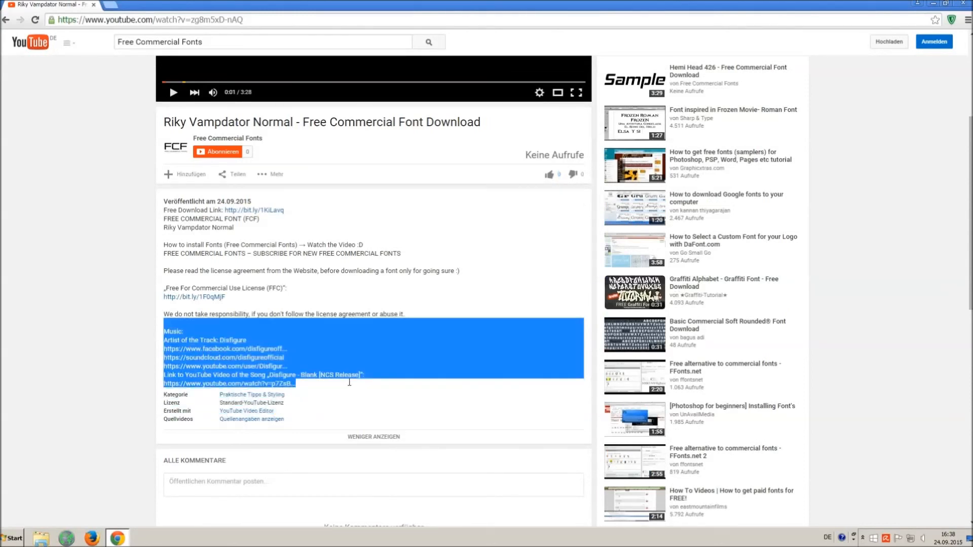